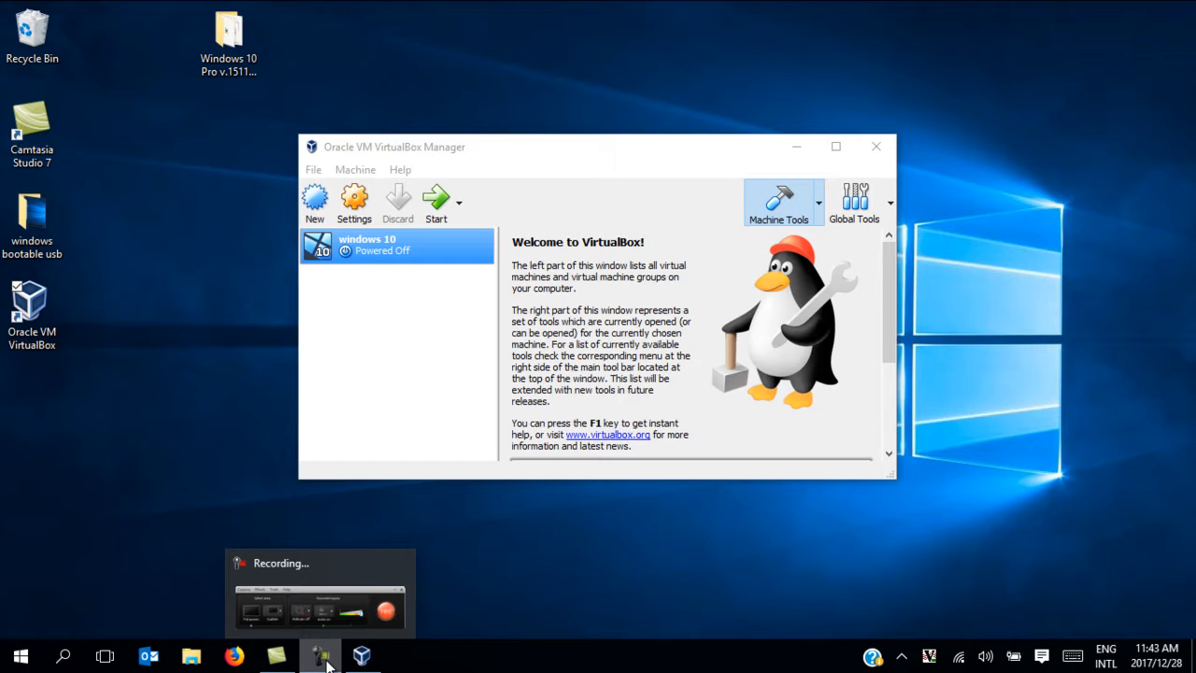
mouse_move(217, 321)
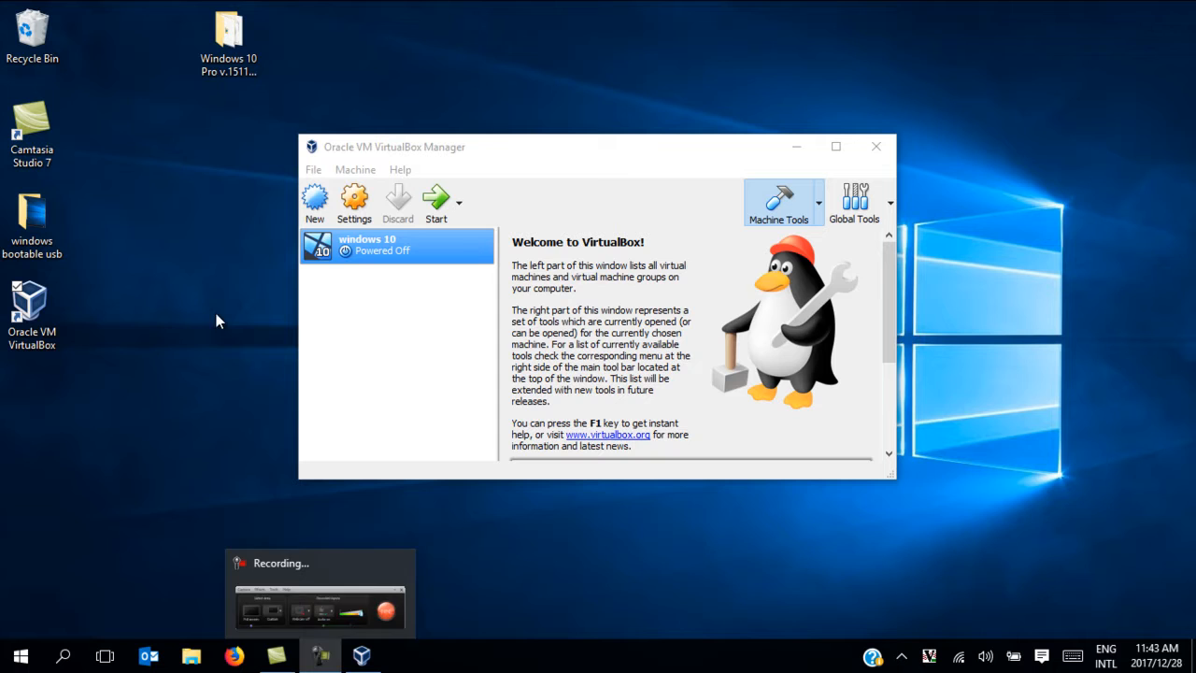
mouse_move(314, 198)
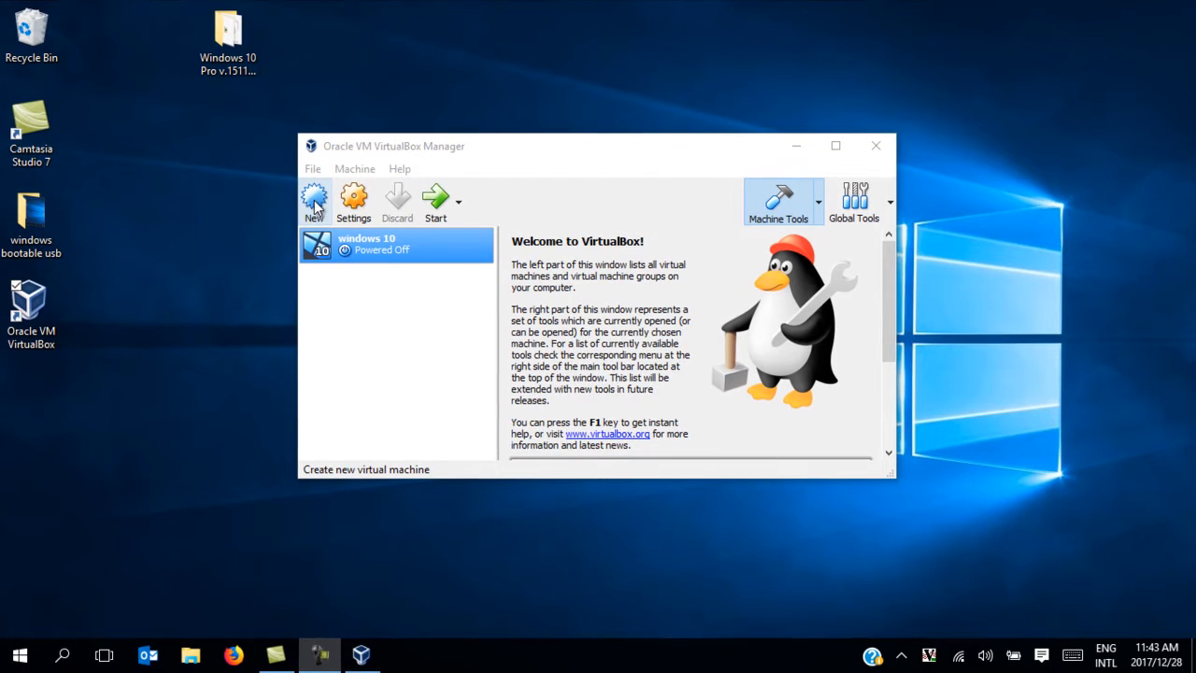
Begin a new virtual machine and review the Version list, which offers only 32-bit Windows entries.
left_click(314, 198)
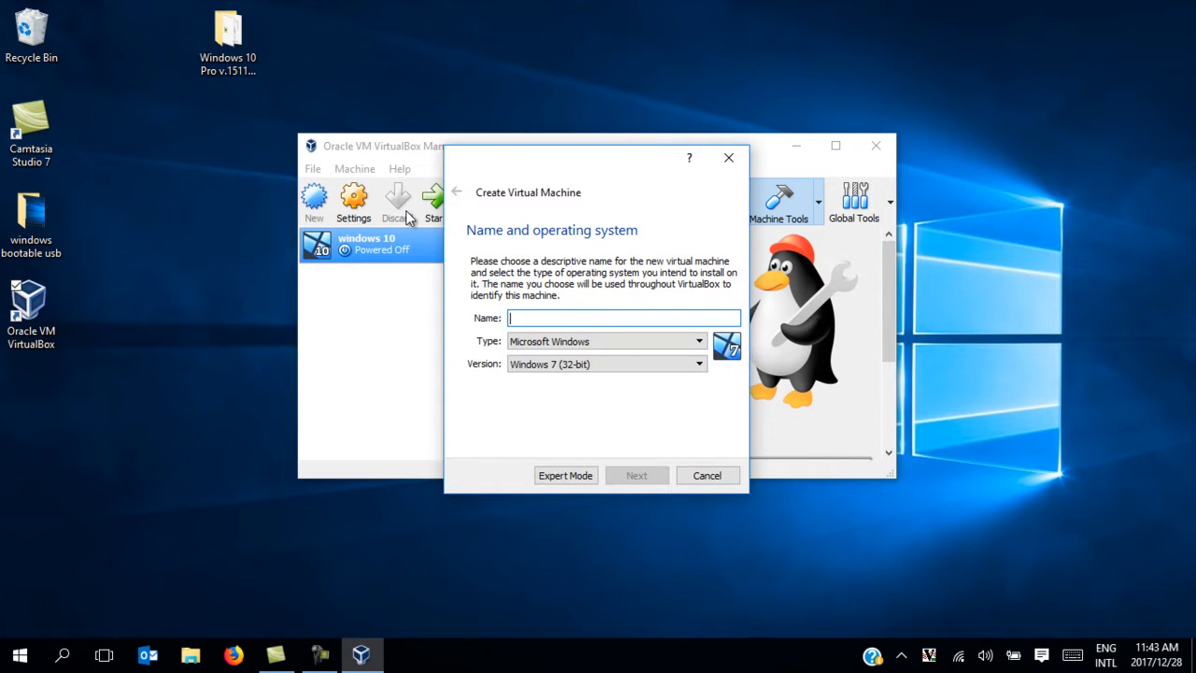
left_click(605, 362)
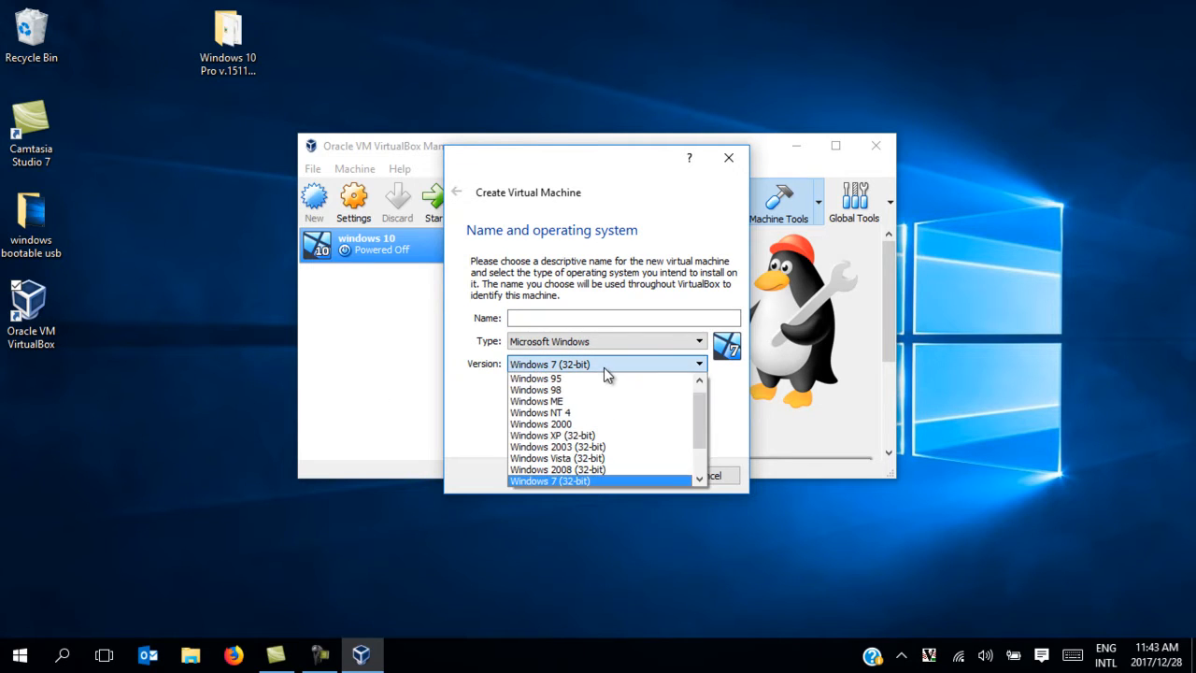
mouse_move(534, 377)
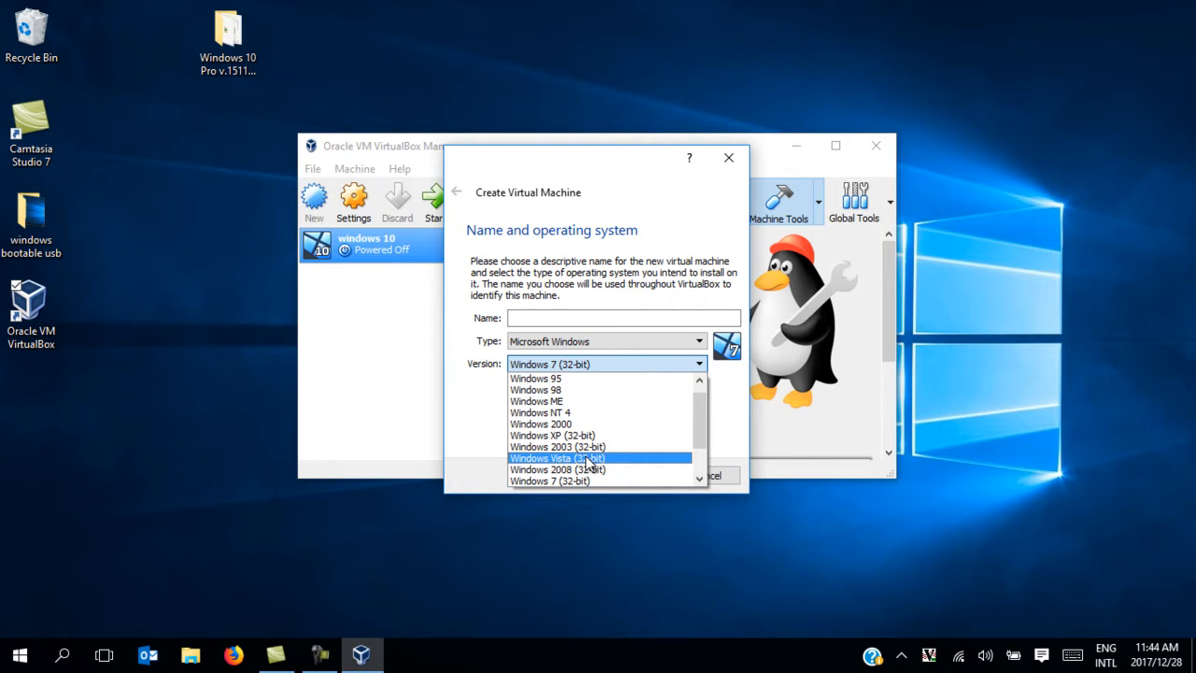
mouse_move(587, 458)
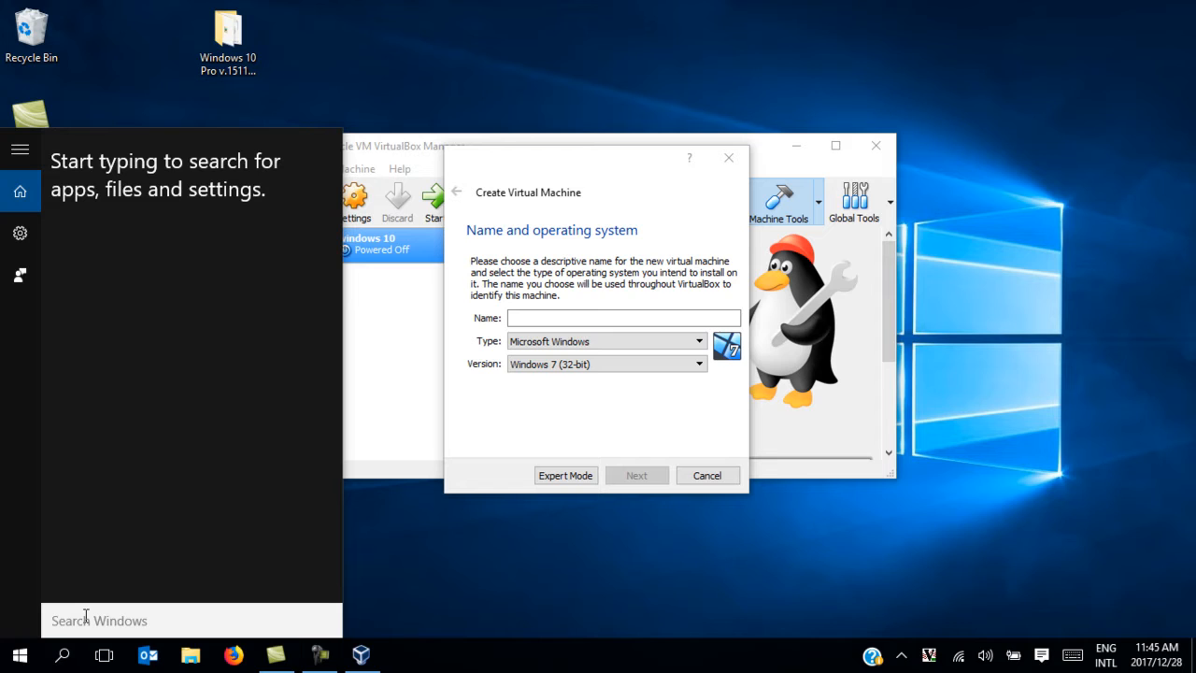
Search Start for 'turn windows fe' to reach Turn Windows features on or off.
type("t")
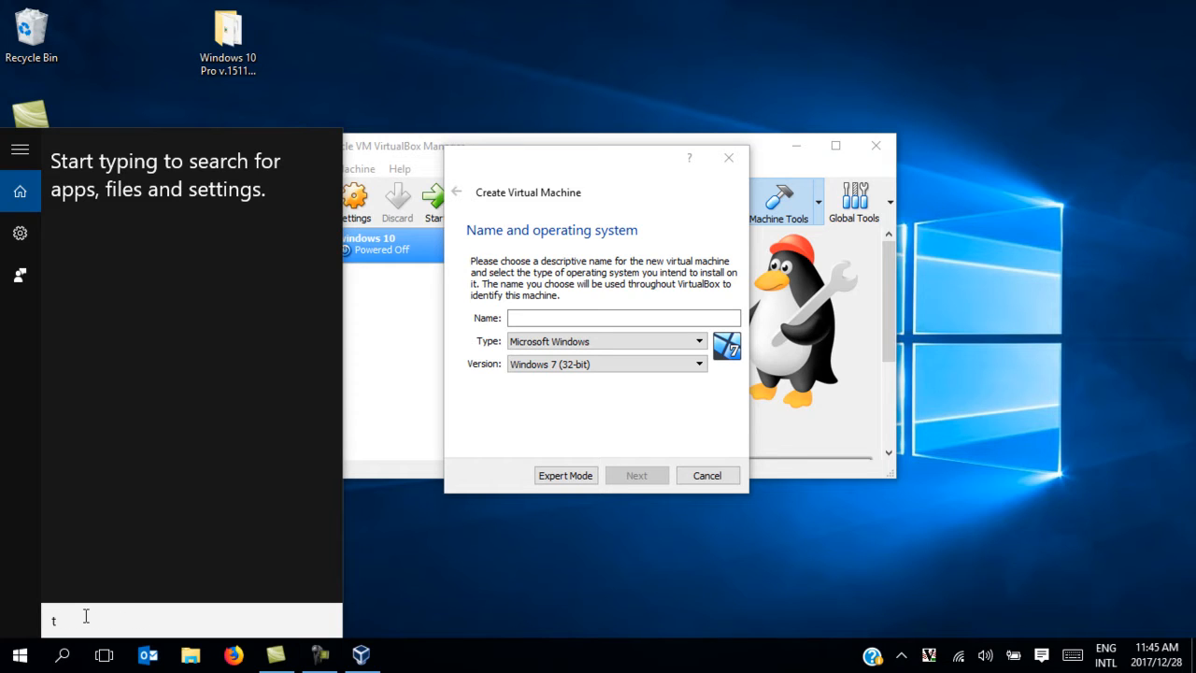
type("urn windows fe")
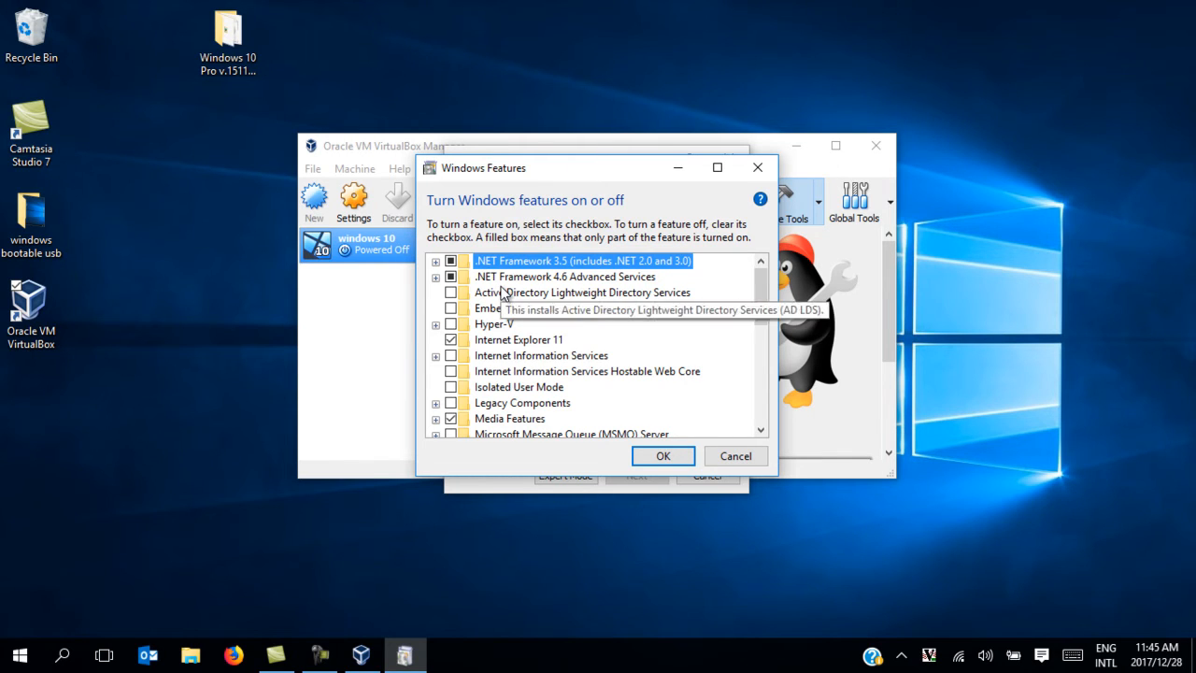
mouse_move(493, 323)
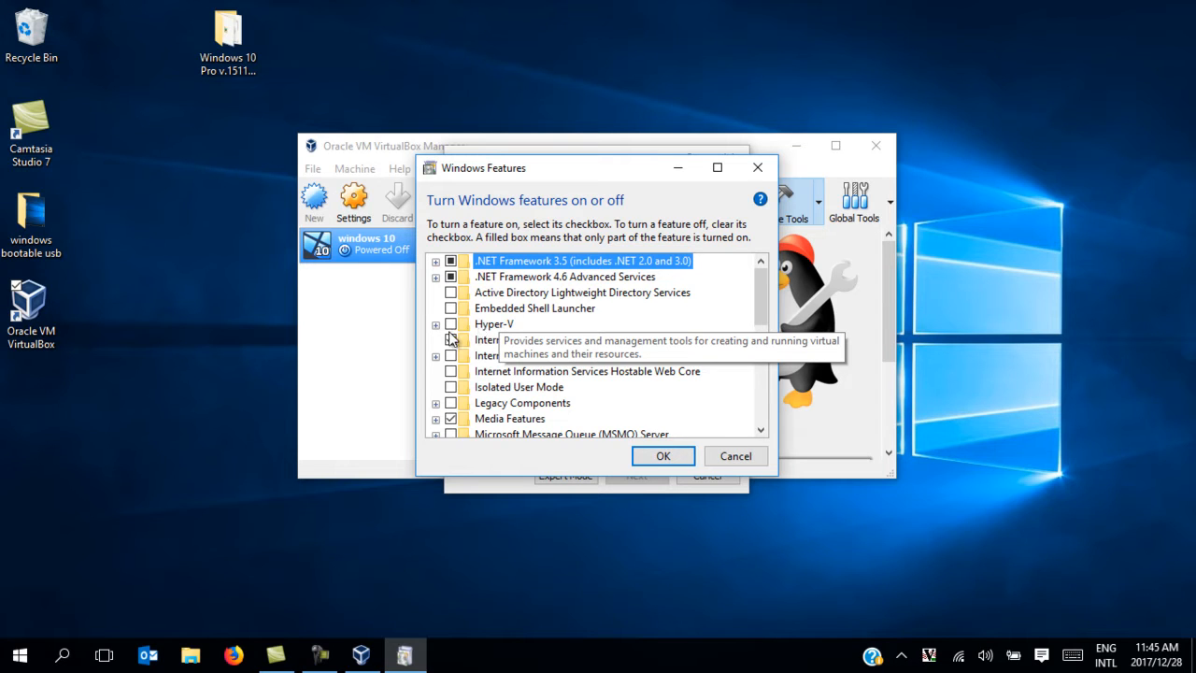
Expand Hyper-V and its Management Tools and Platform nodes, confirming all boxes are unchecked.
left_click(436, 323)
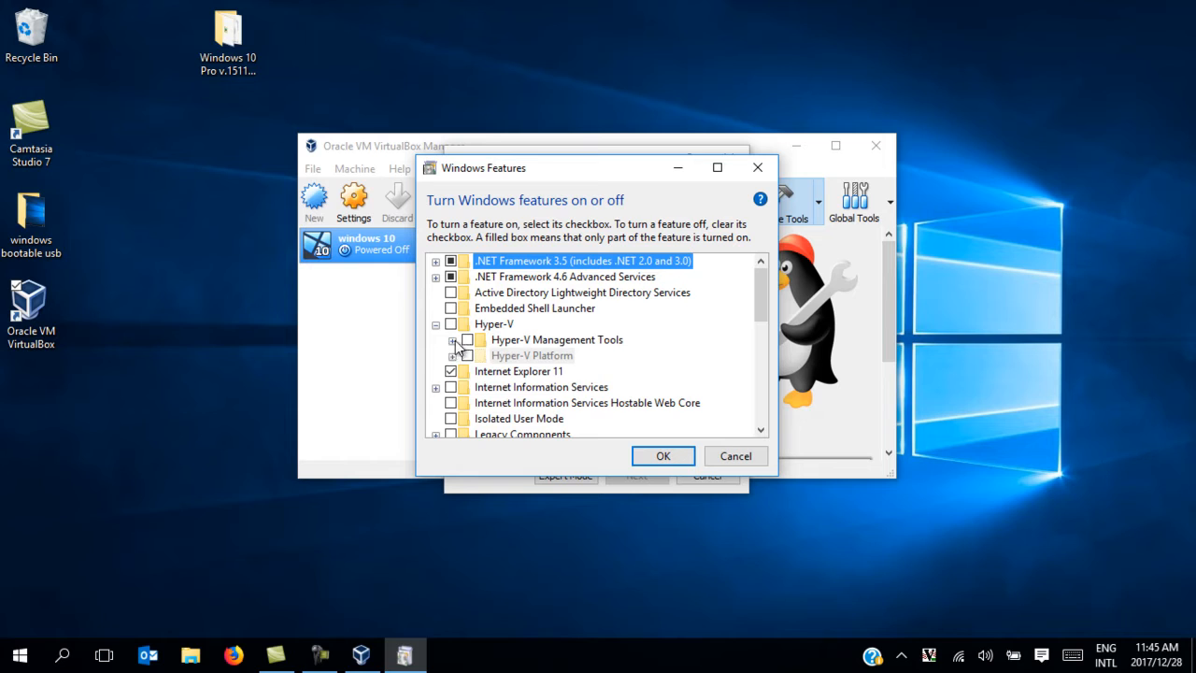
left_click(452, 339)
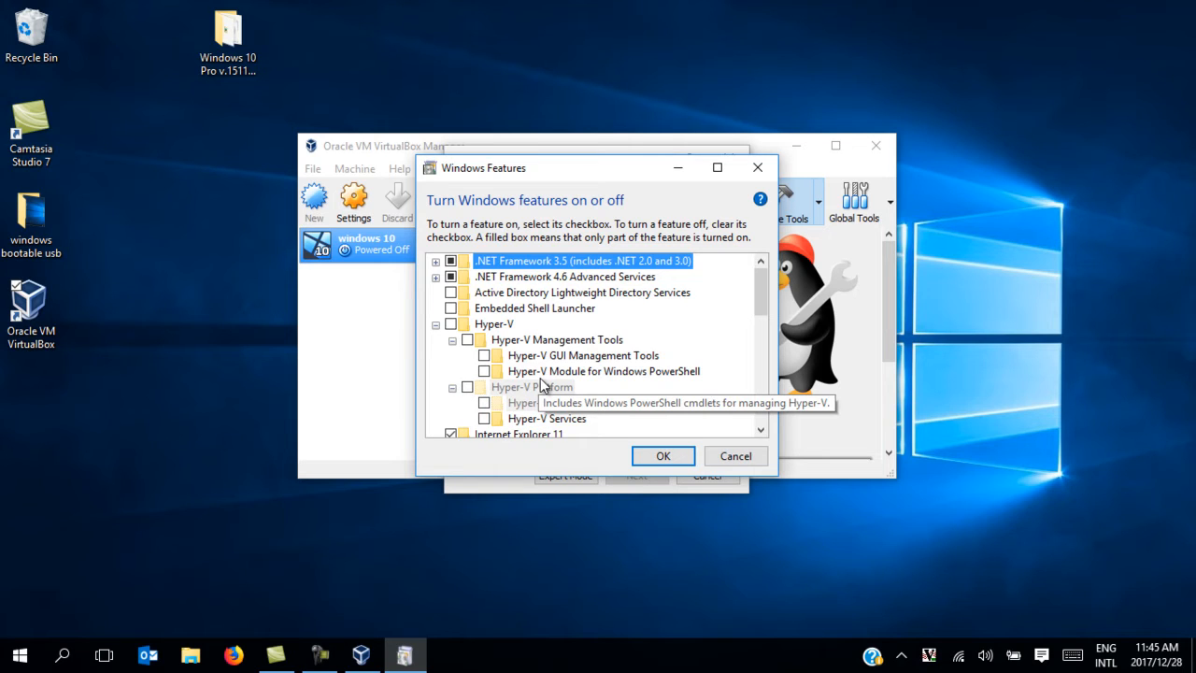
mouse_move(501, 402)
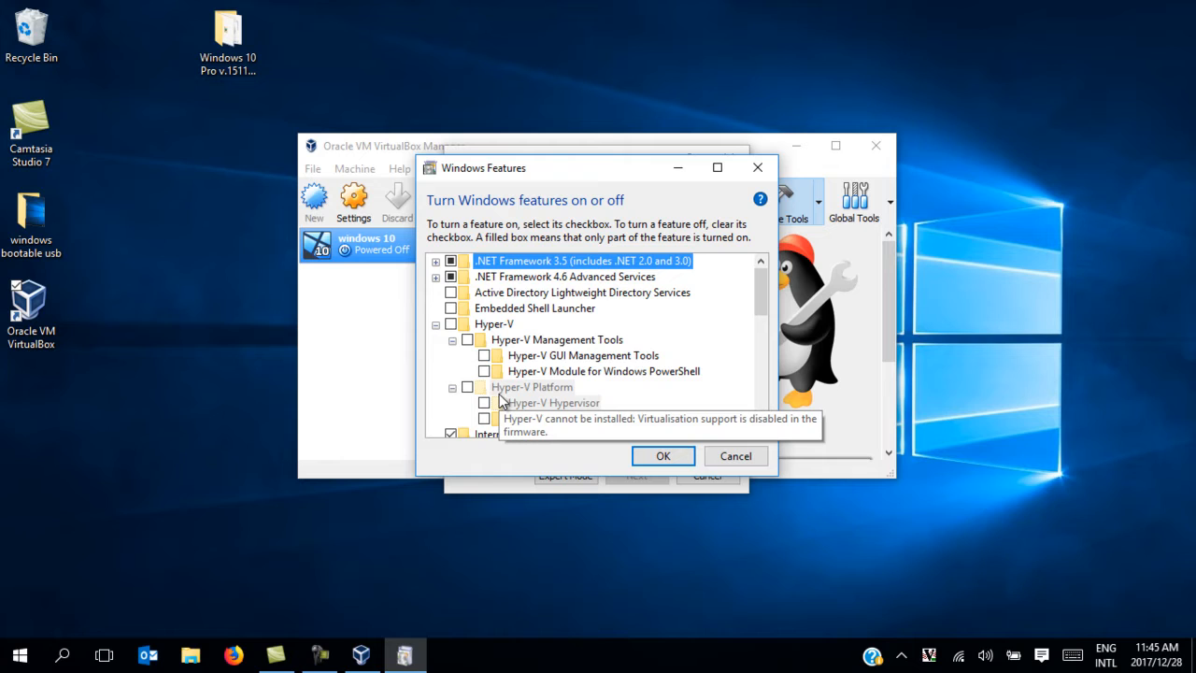
mouse_move(484, 355)
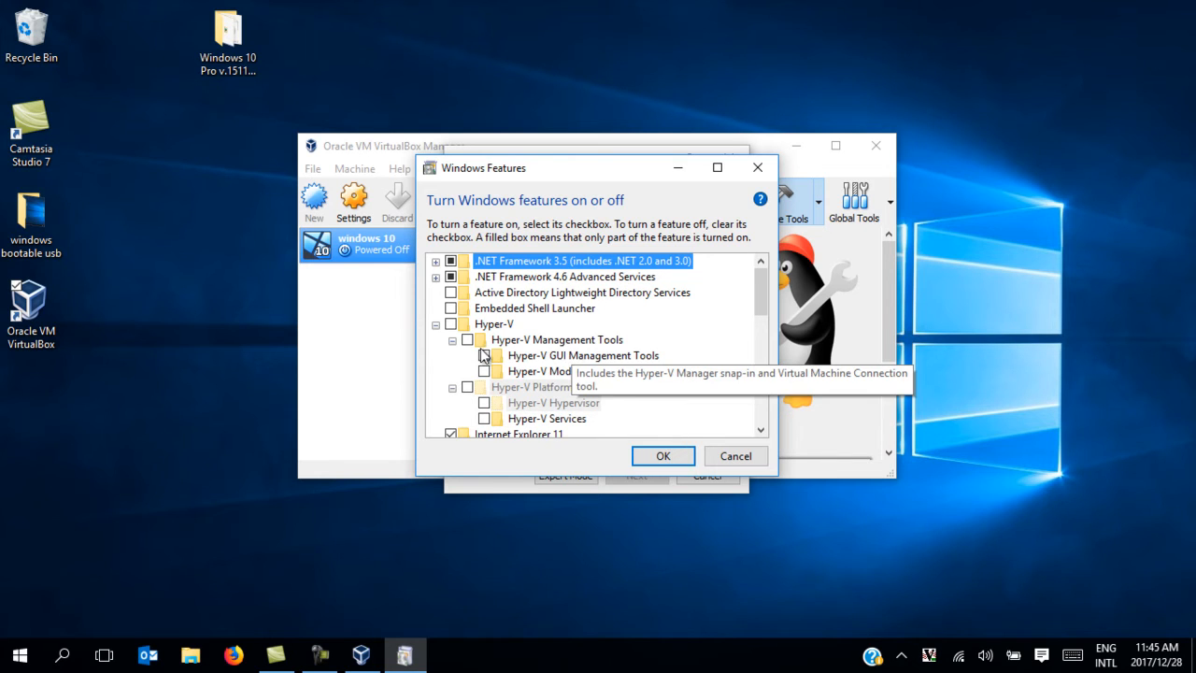